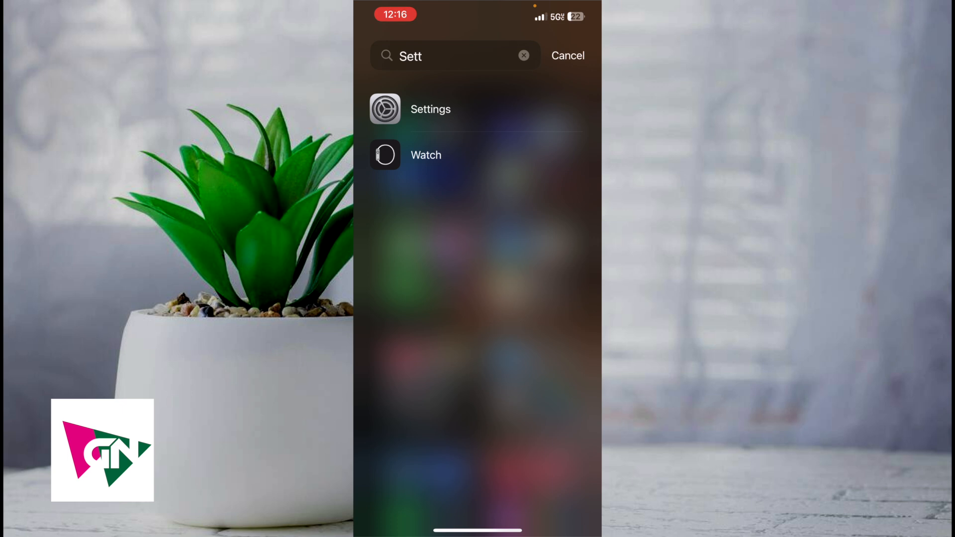
Launch the Settings app from the search results
click(430, 109)
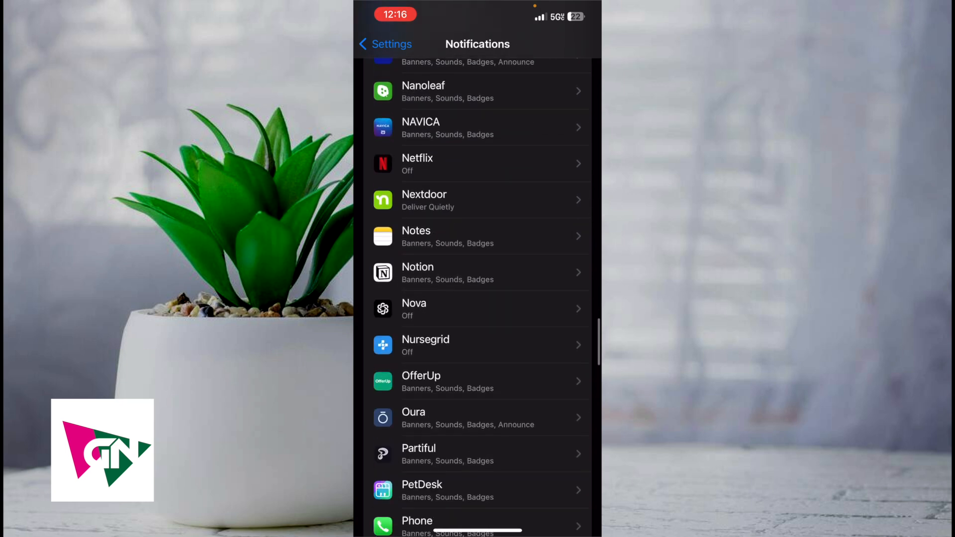
Scroll the notifications app list down and select Ring
scroll(down, 3)
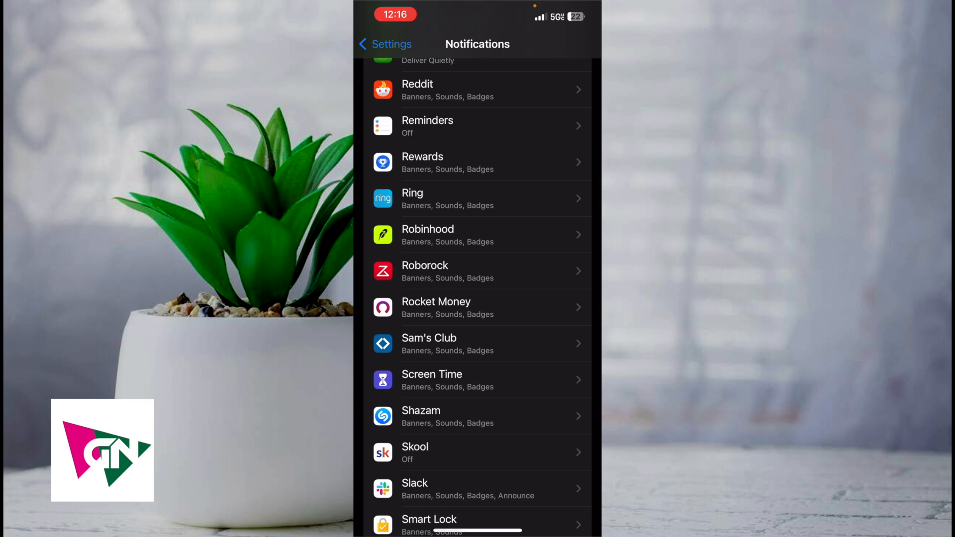
click(477, 198)
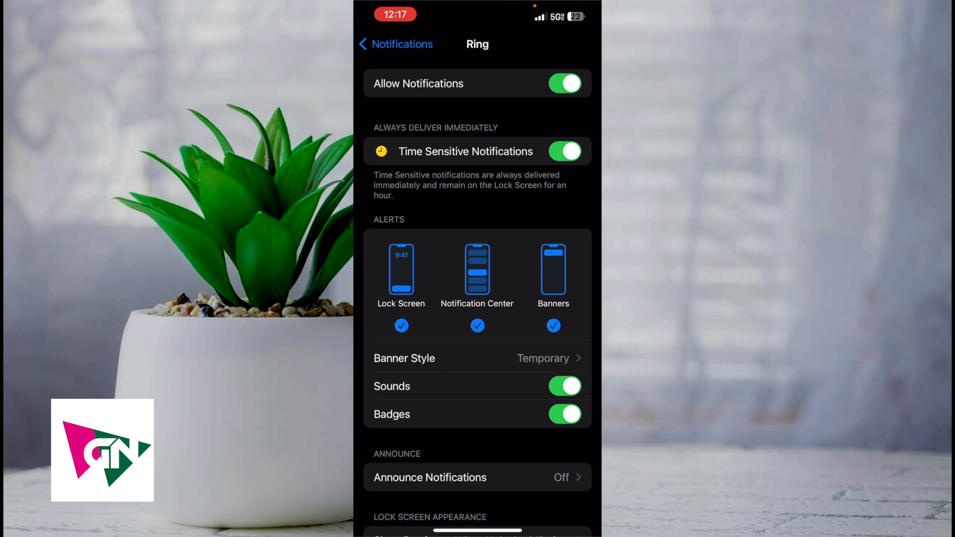
click(565, 84)
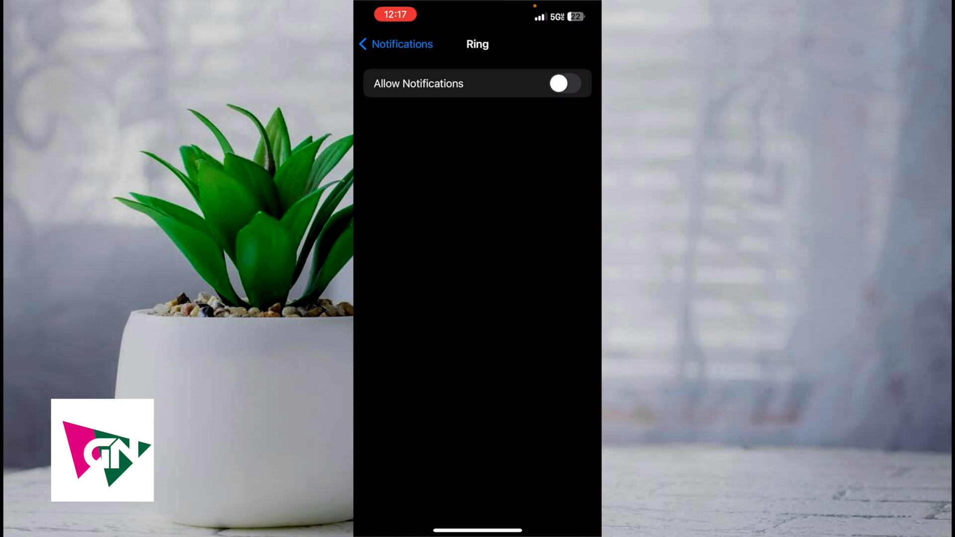
click(564, 84)
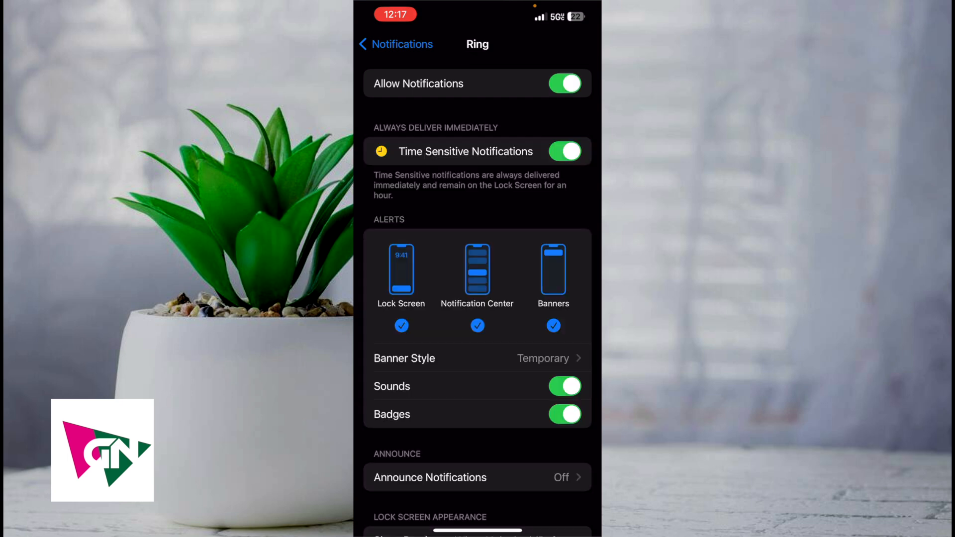